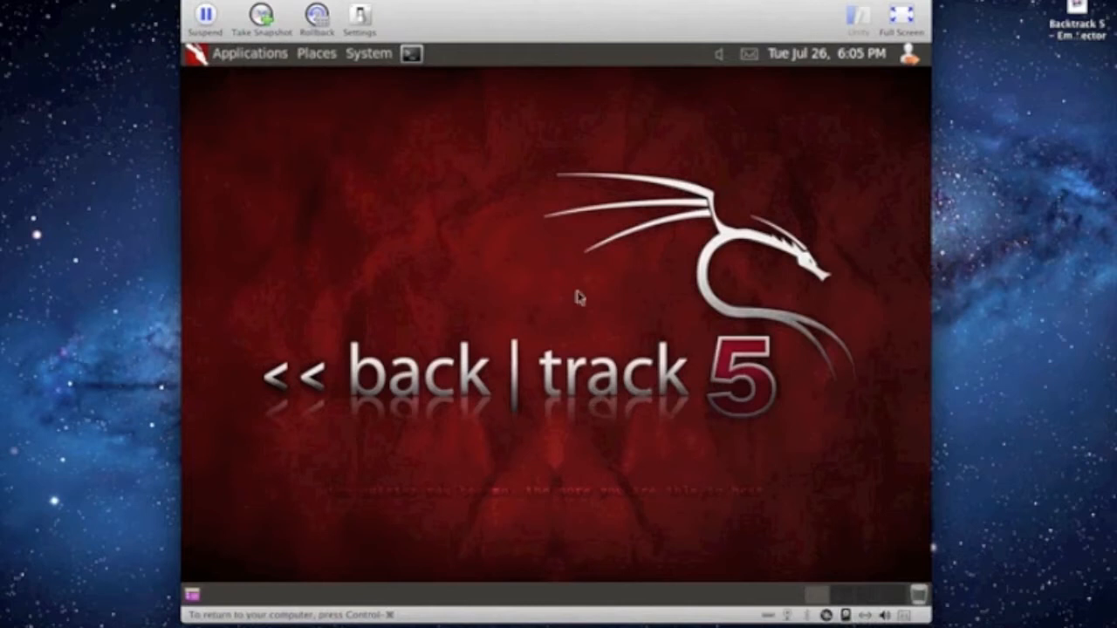
pyautogui.moveTo(589, 229)
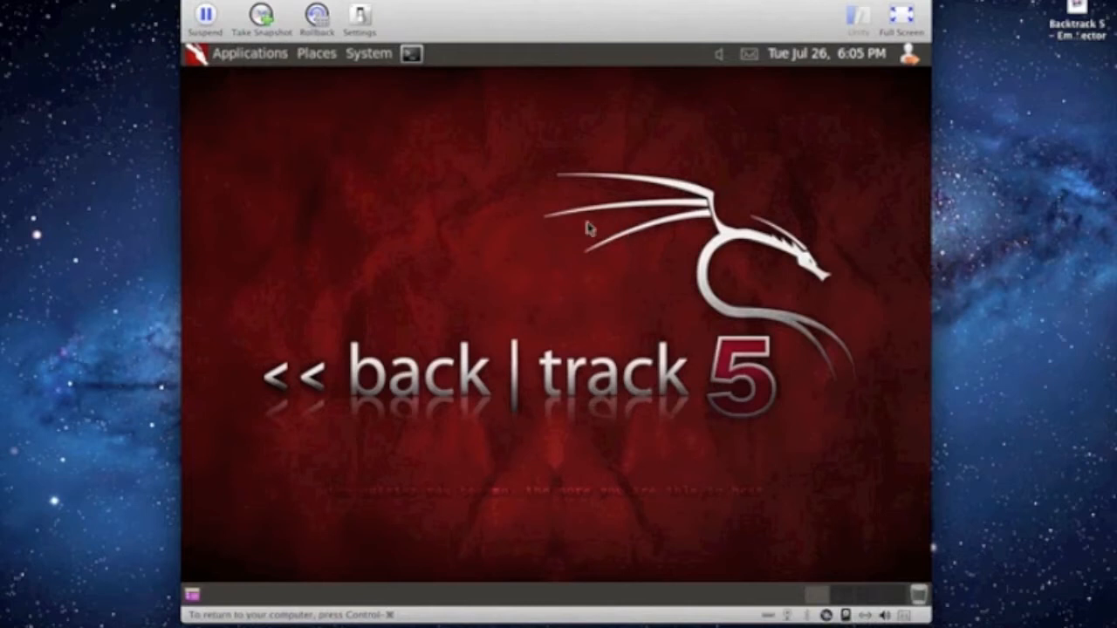
pyautogui.moveTo(281, 70)
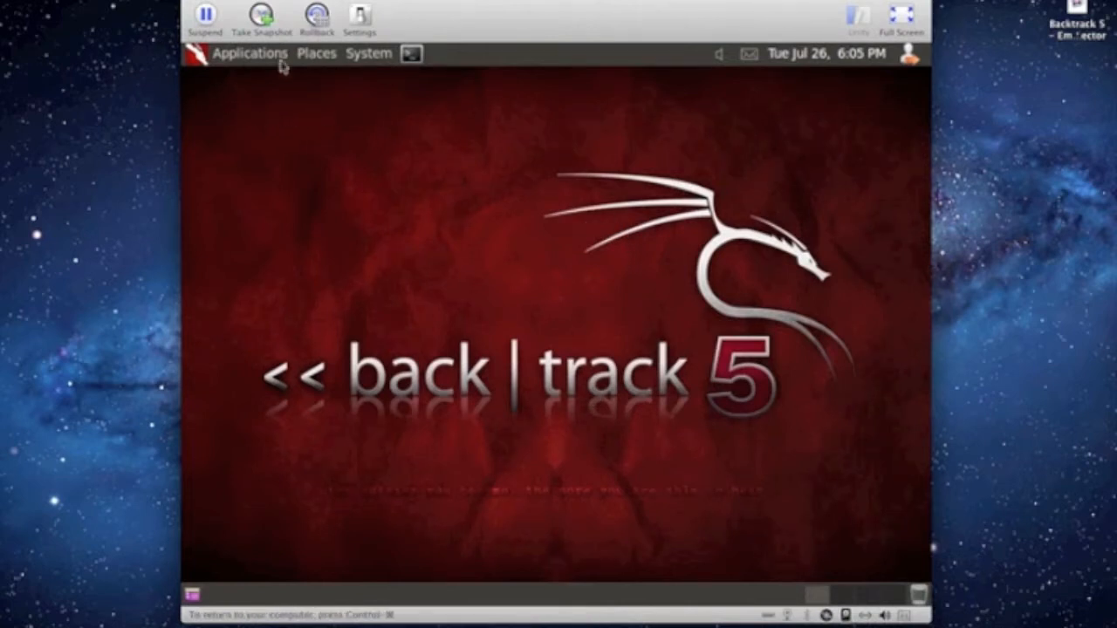
pyautogui.moveTo(270, 192)
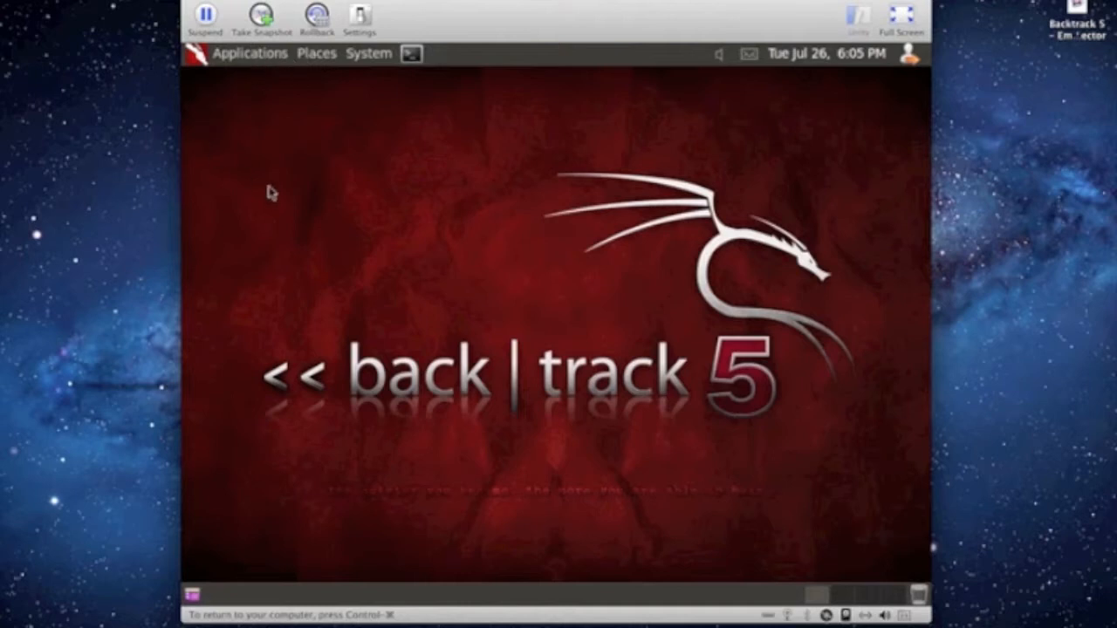
# - Open the Applications menu to reach the BackTrack tool categories
pyautogui.click(249, 53)
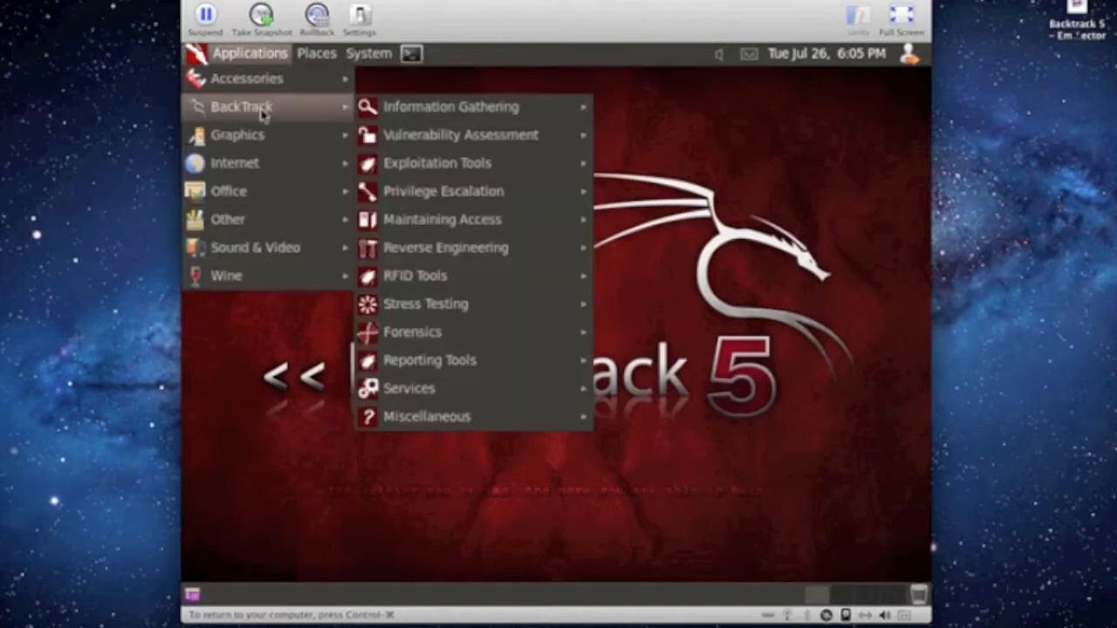
pyautogui.moveTo(453, 106)
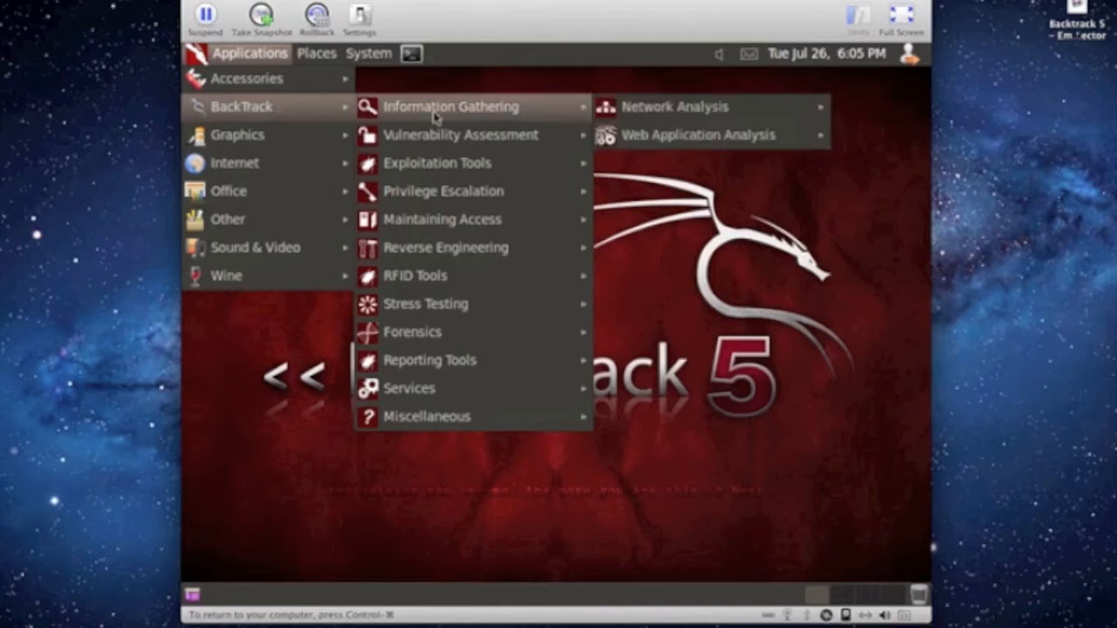
pyautogui.moveTo(437, 163)
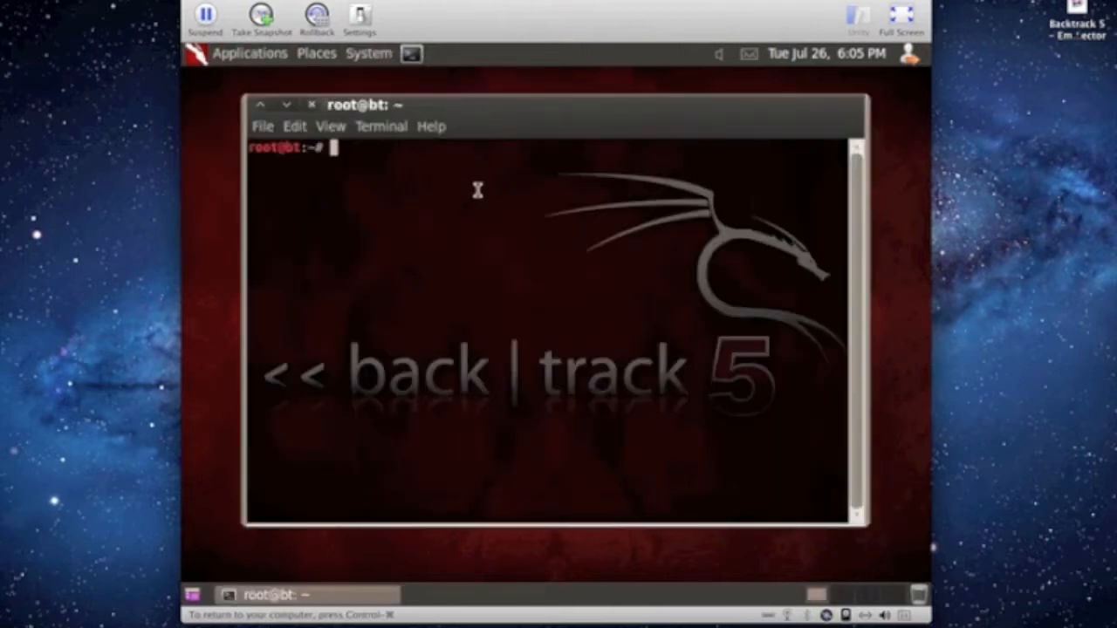
# - Change the shell into the /pentest/exploits/set directory
pyautogui.write('cd')
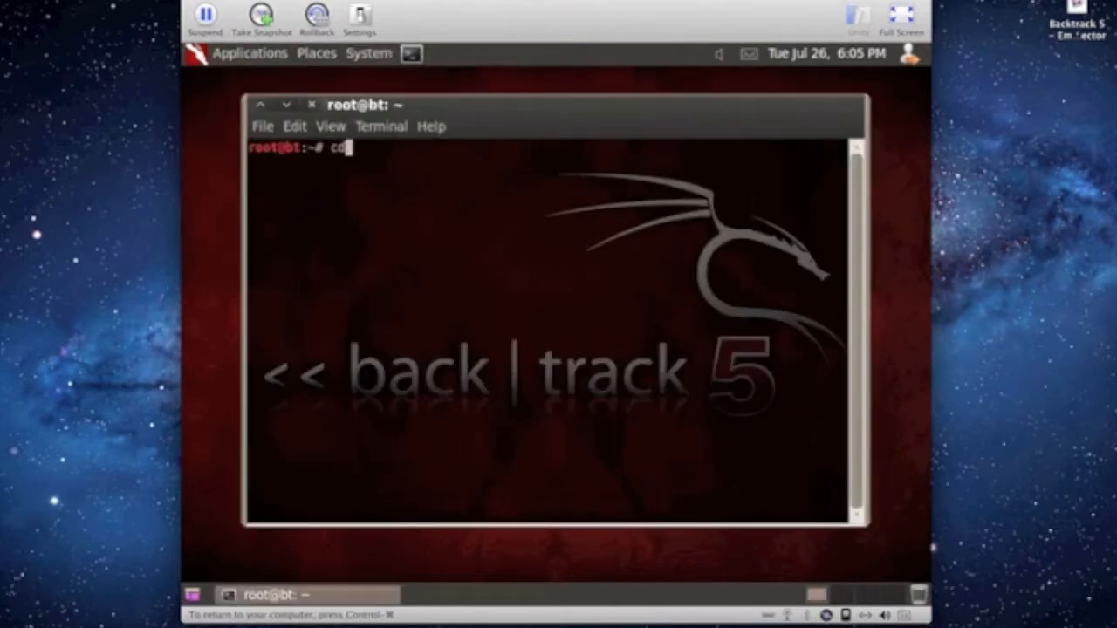
pyautogui.write('/pente')
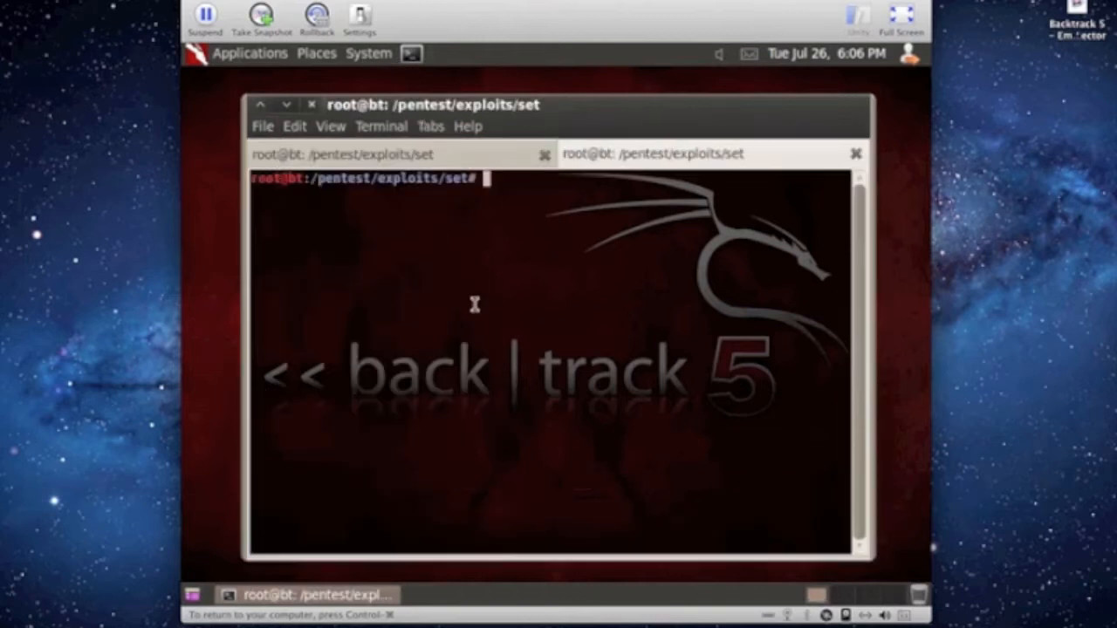
# - Run ifconfig and select eth0's address 192.168.1.138
pyautogui.write('ifconfig')
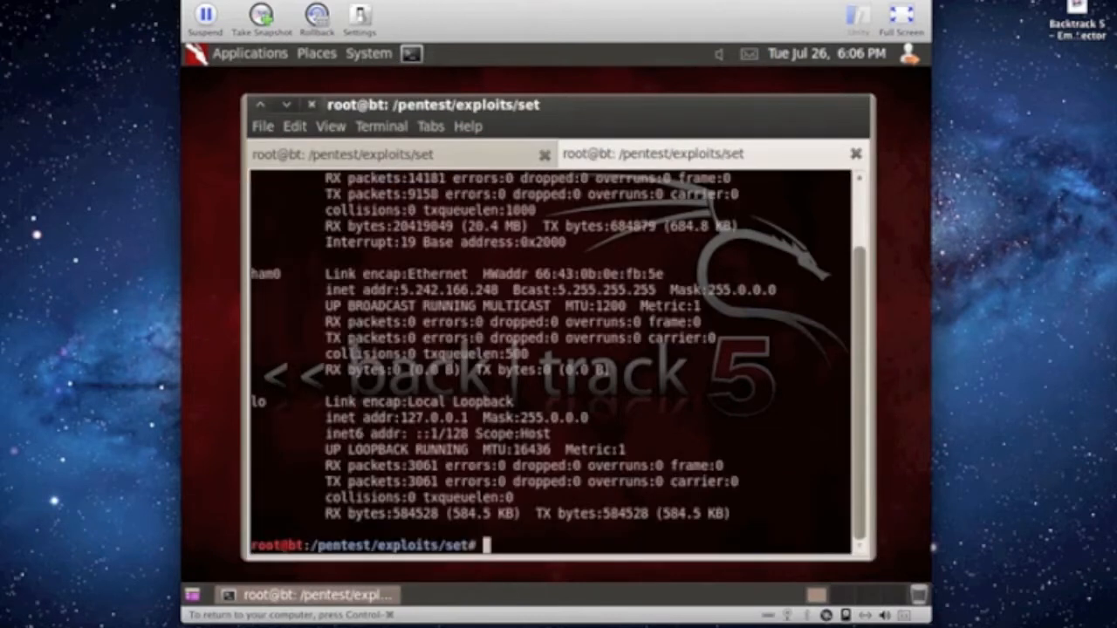
pyautogui.write('ifconfig')
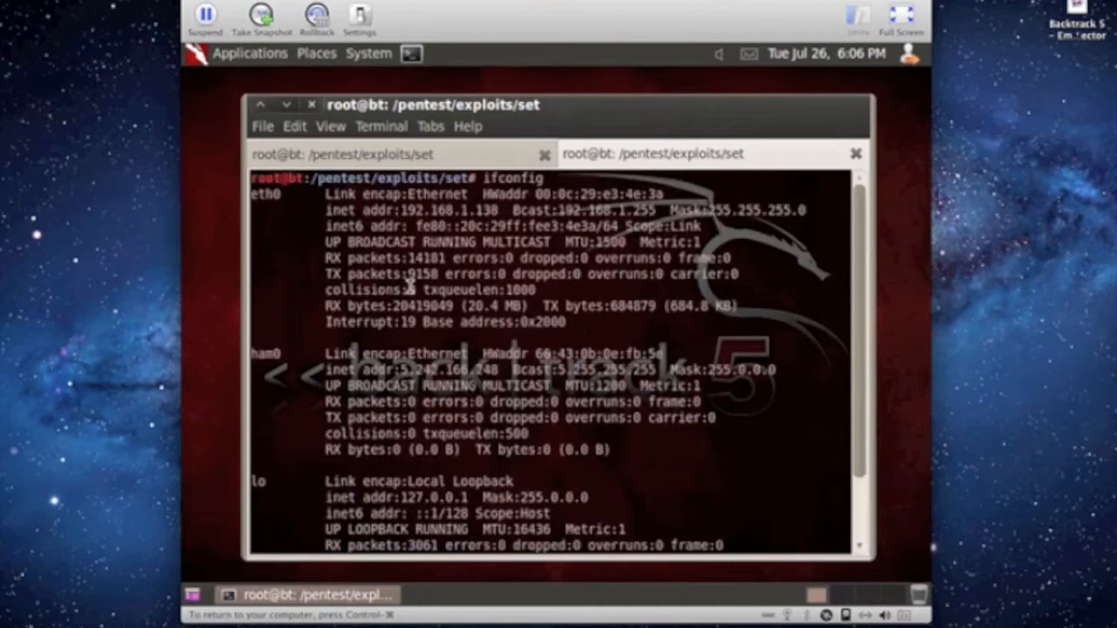
pyautogui.doubleClick(453, 212)
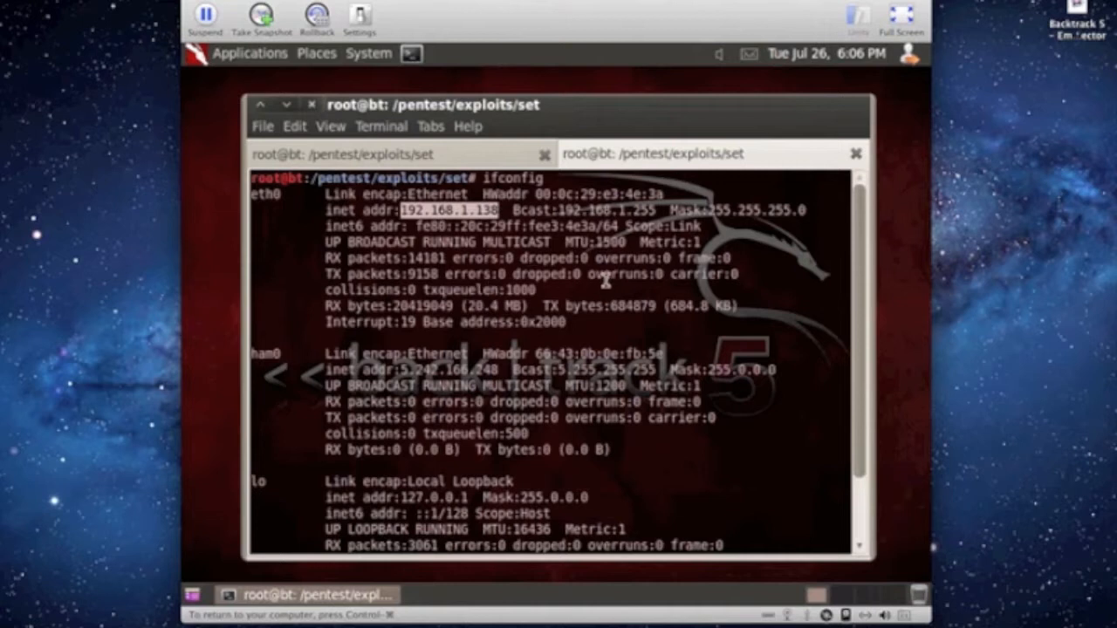
pyautogui.moveTo(482, 157)
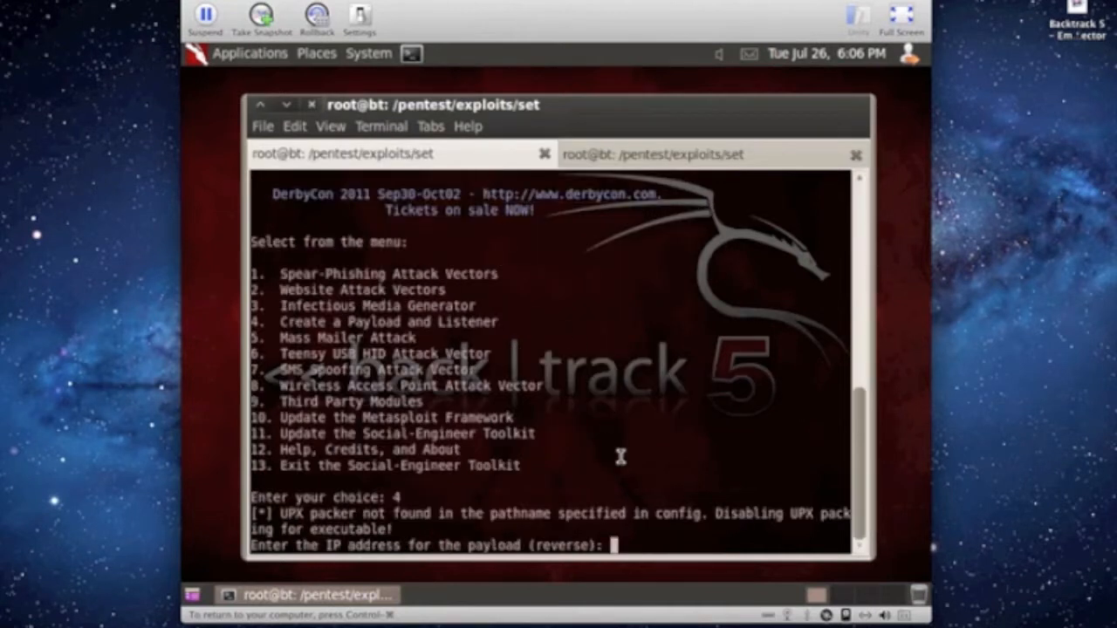
# - Enter 192.168.1.130 as the payload's reverse IP address
pyautogui.write('192.168.1.130')
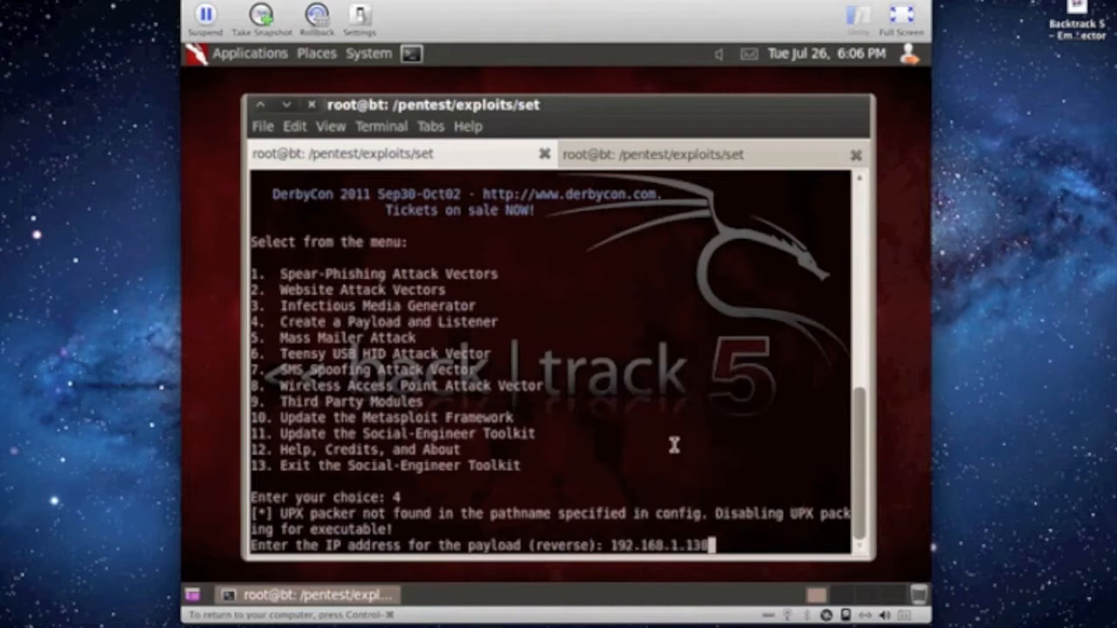
pyautogui.moveTo(662, 398)
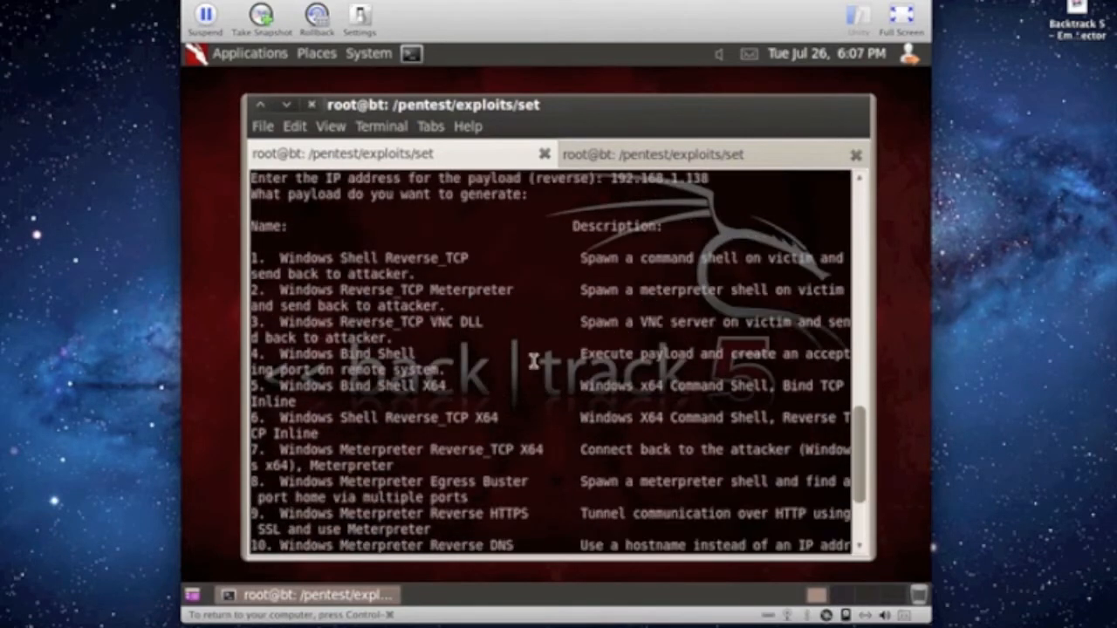
pyautogui.moveTo(460, 304)
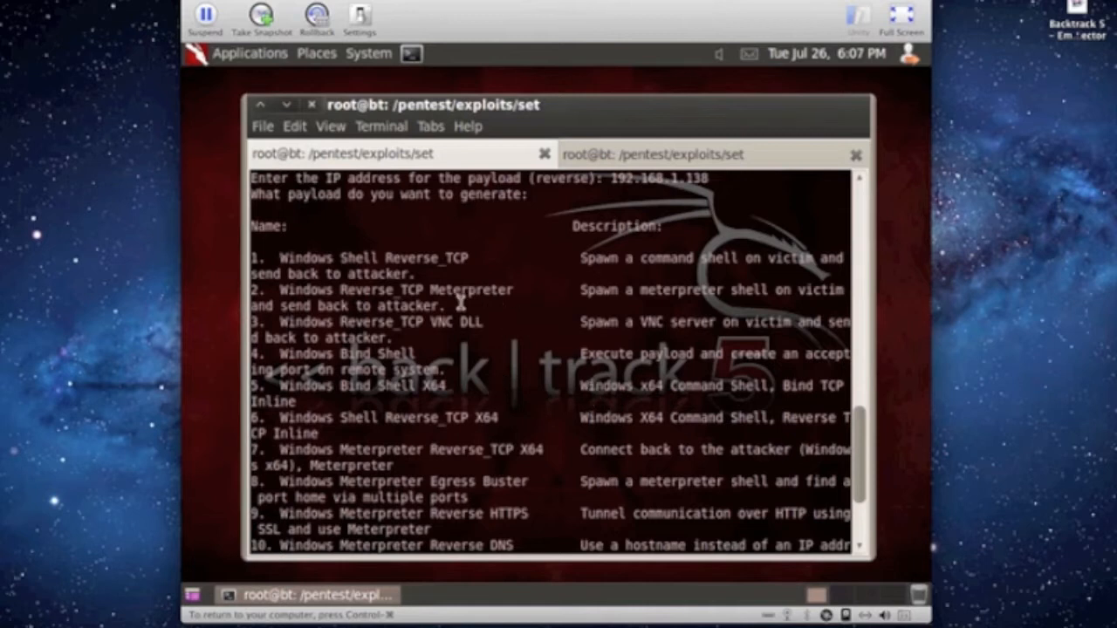
pyautogui.doubleClick(375, 289)
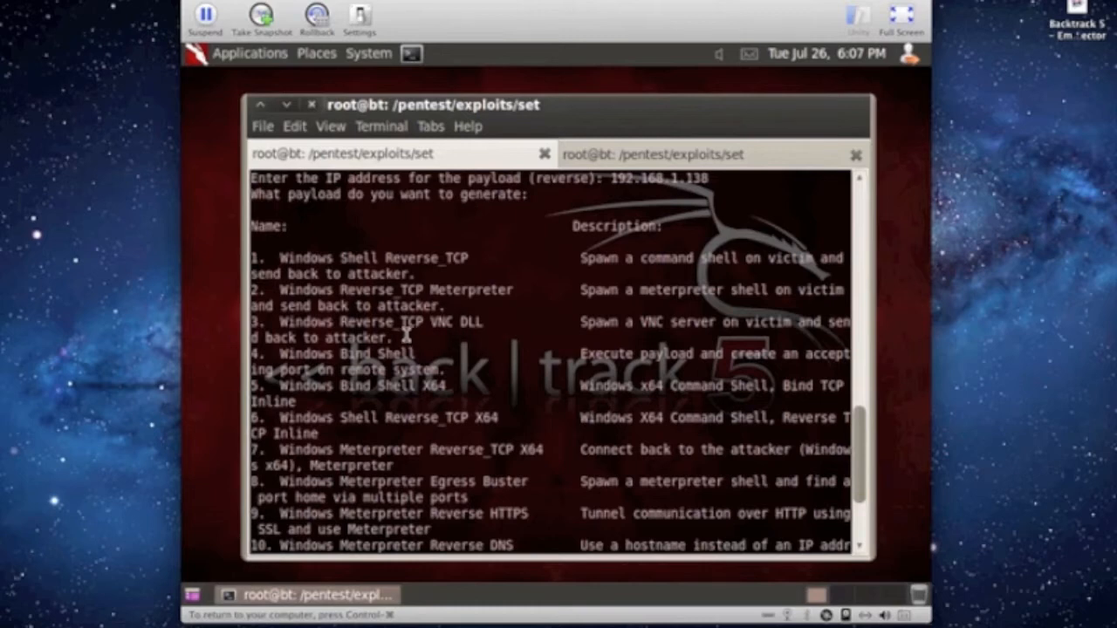
pyautogui.scroll(-3)
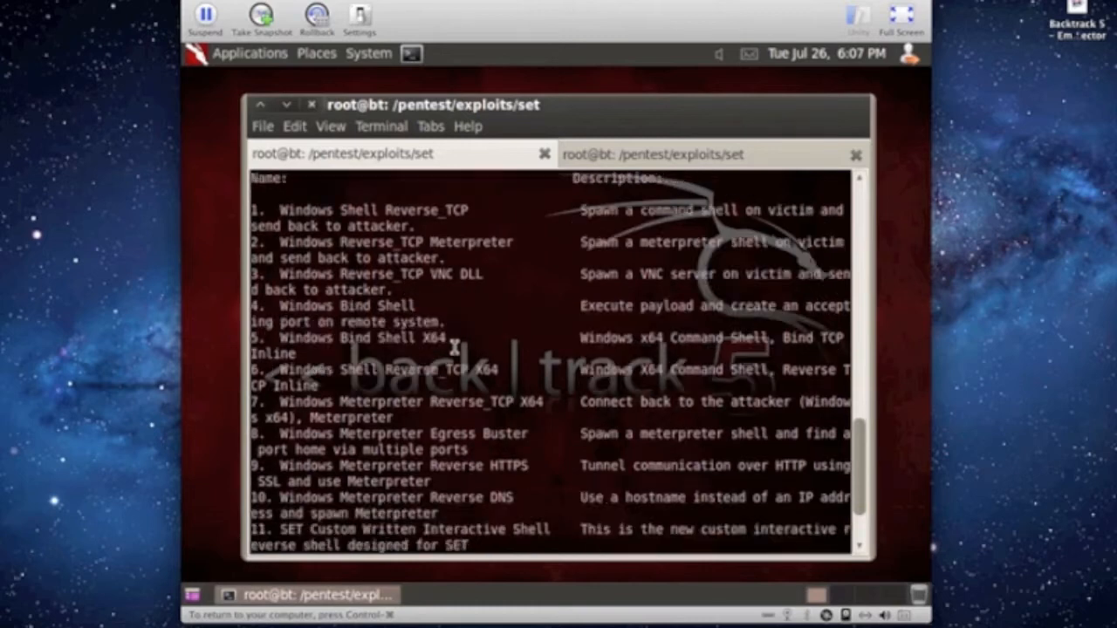
pyautogui.scroll(-3)
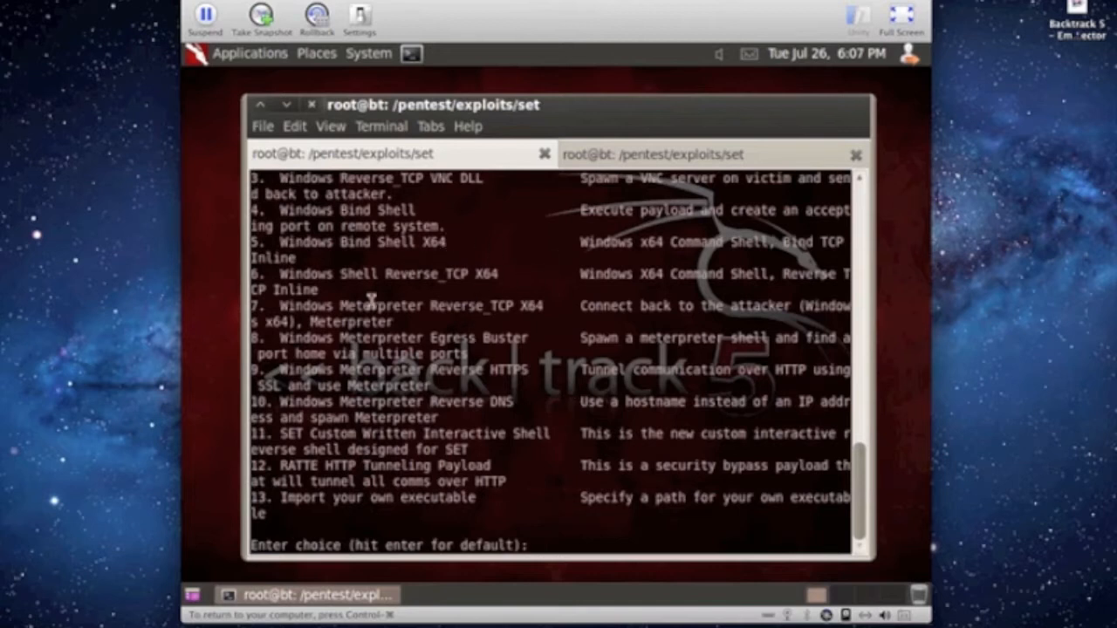
pyautogui.moveTo(566, 377)
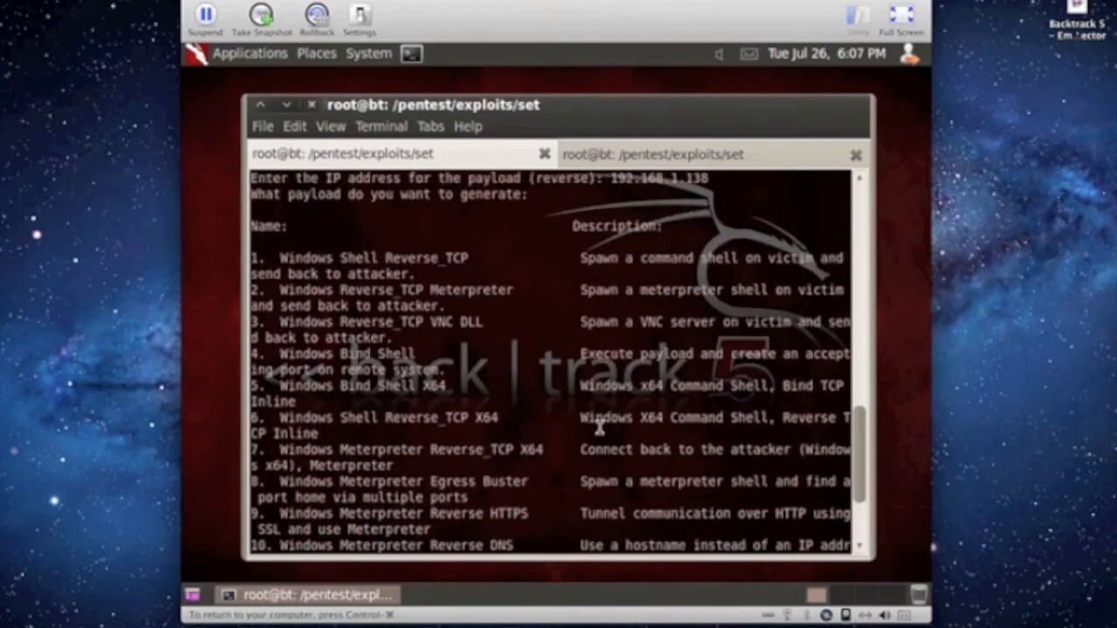
pyautogui.scroll(-3)
pyautogui.write('2')
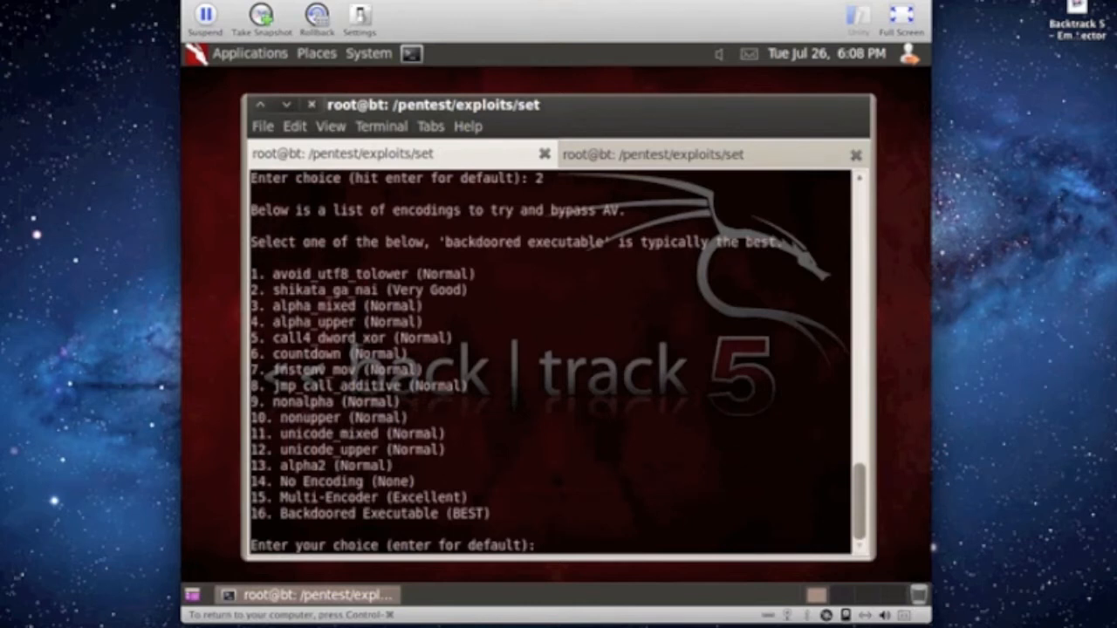
# - Choose encoding option 16, Backdoored Executable
pyautogui.write('16')
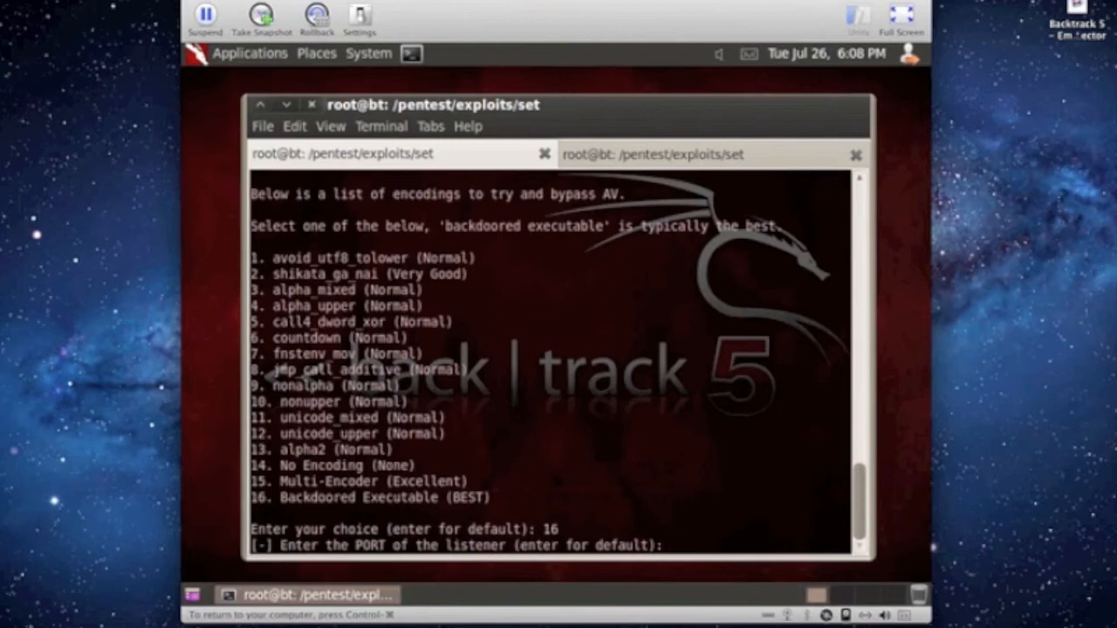
# - Set listener port 4444 and decline starting the listener
pyautogui.write('4')
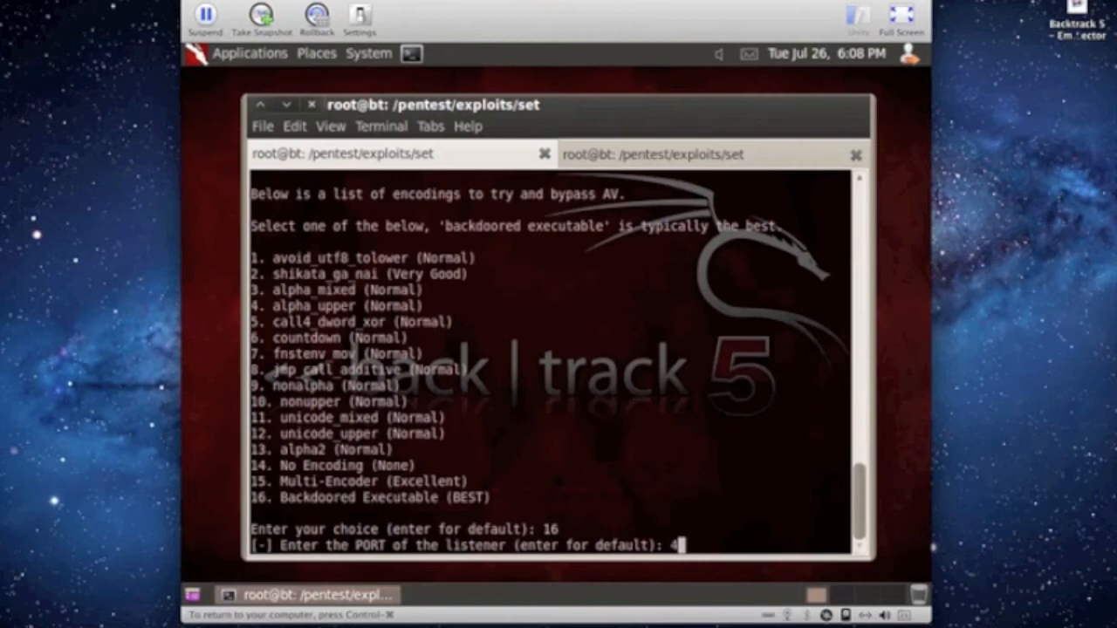
pyautogui.write('444')
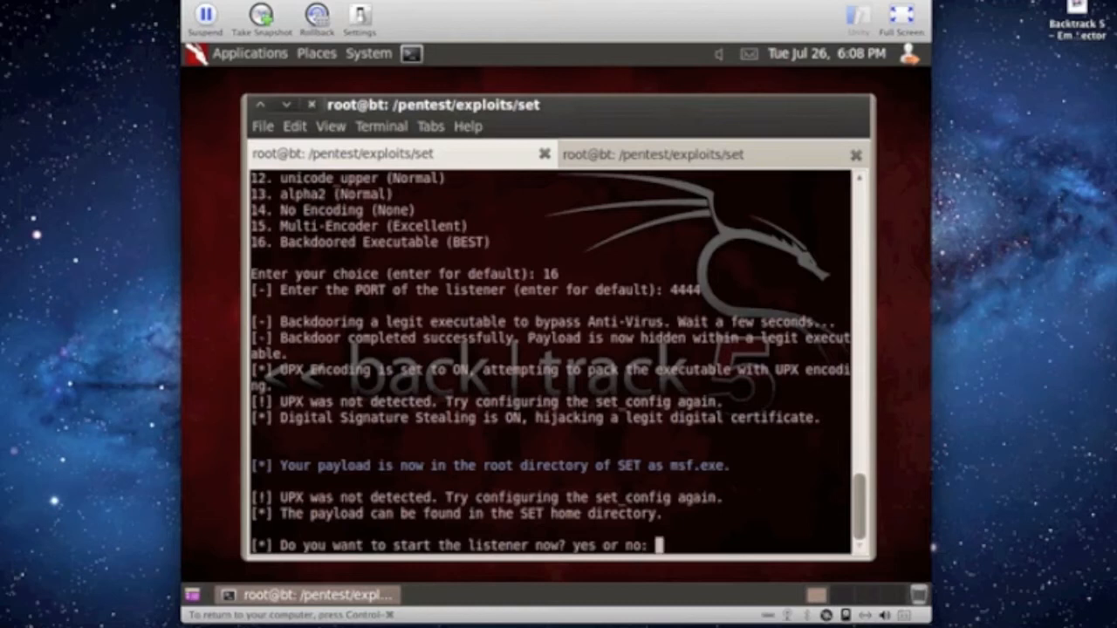
pyautogui.write('no')
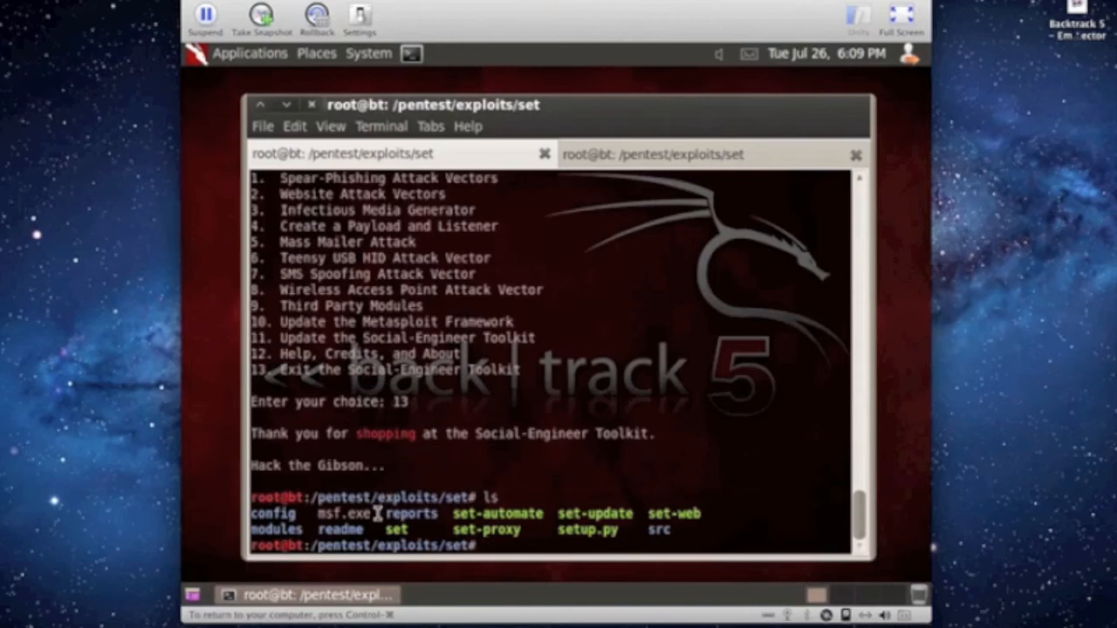
# - Highlight the generated msf.exe in the SET directory listing
pyautogui.doubleClick(346, 513)
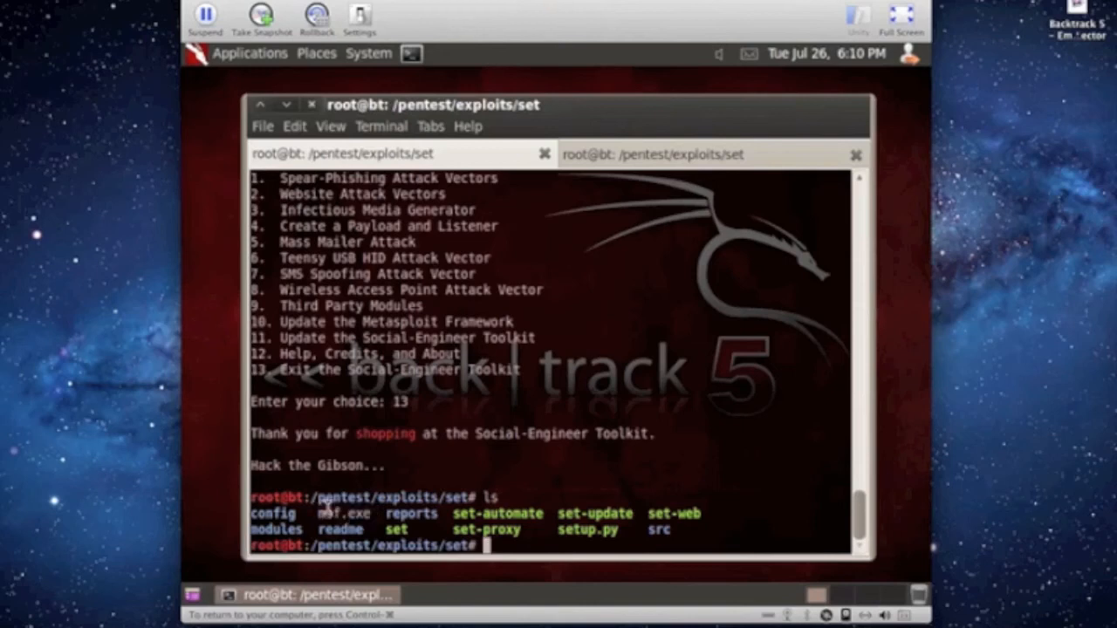
pyautogui.moveTo(463, 467)
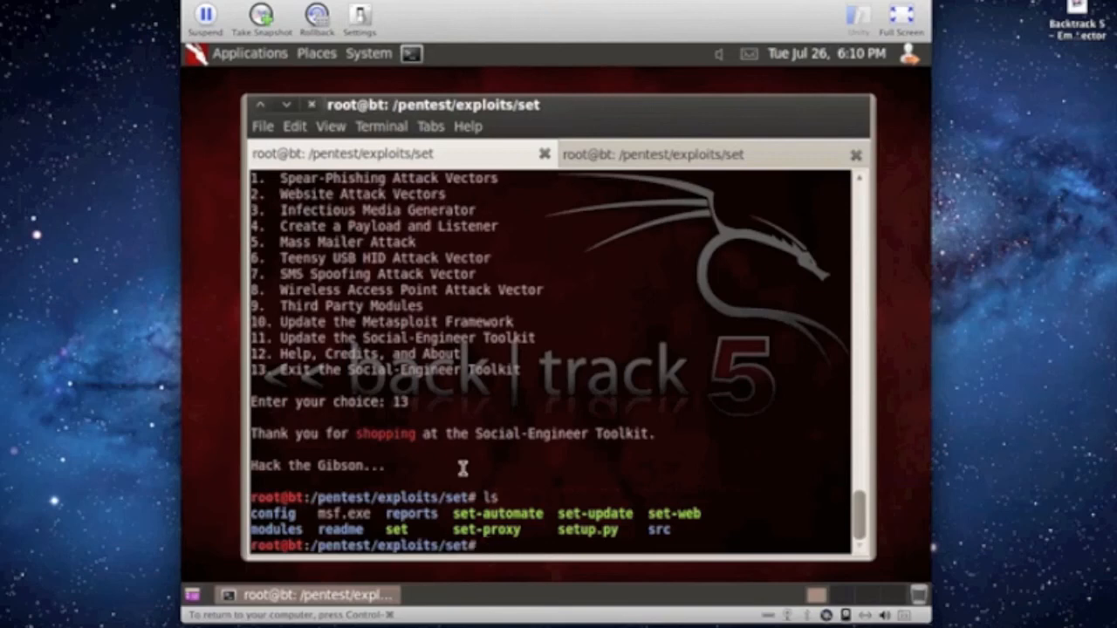
pyautogui.moveTo(384, 513)
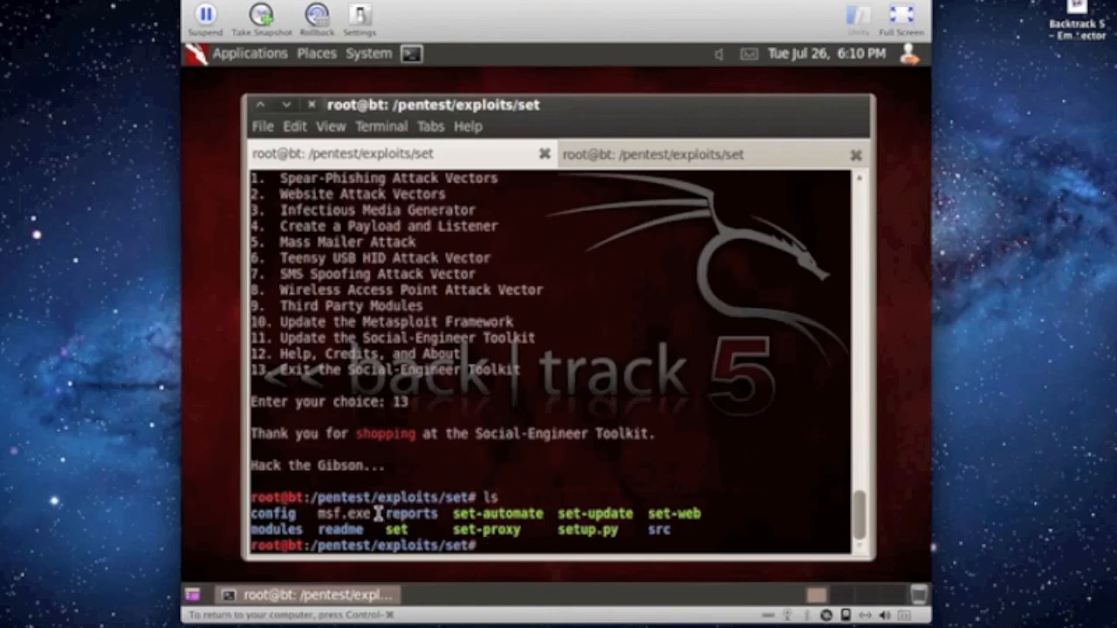
pyautogui.doubleClick(348, 513)
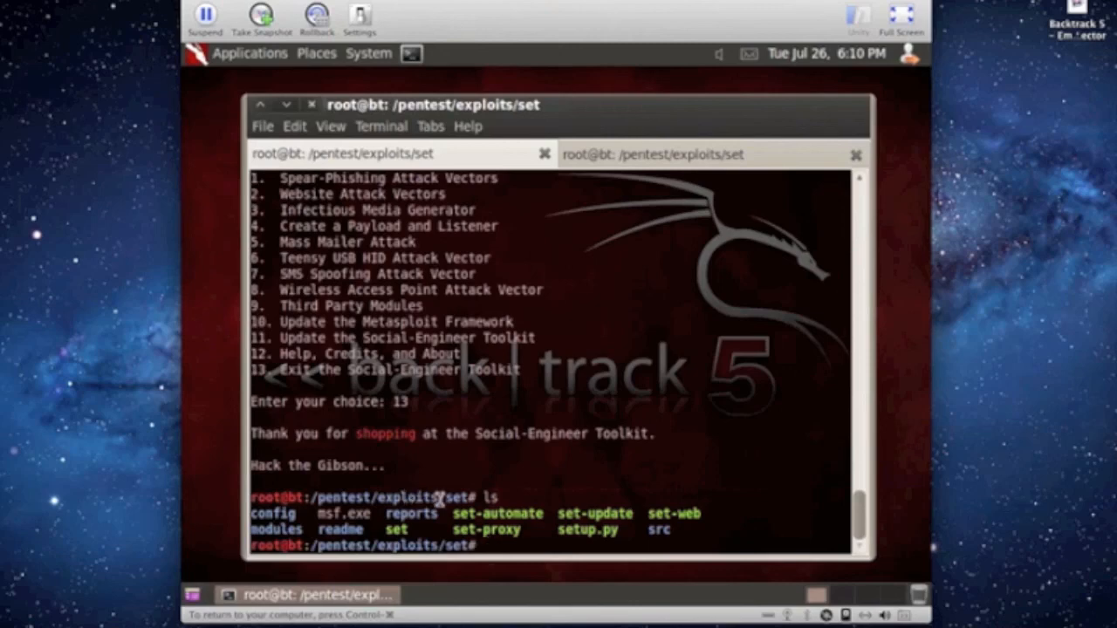
pyautogui.moveTo(551, 548)
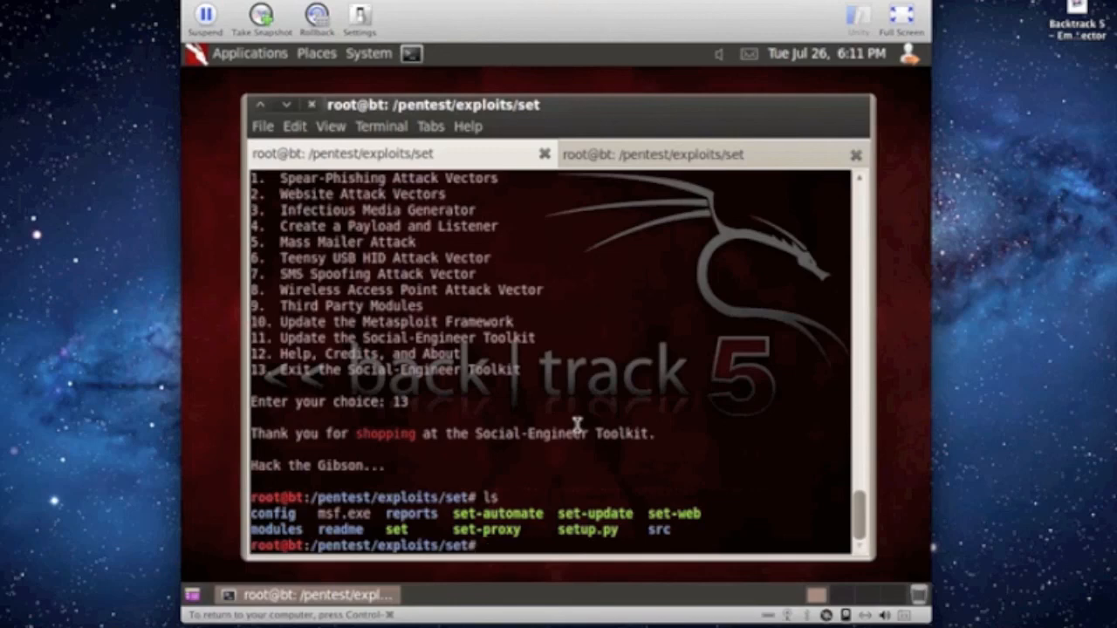
pyautogui.moveTo(462, 398)
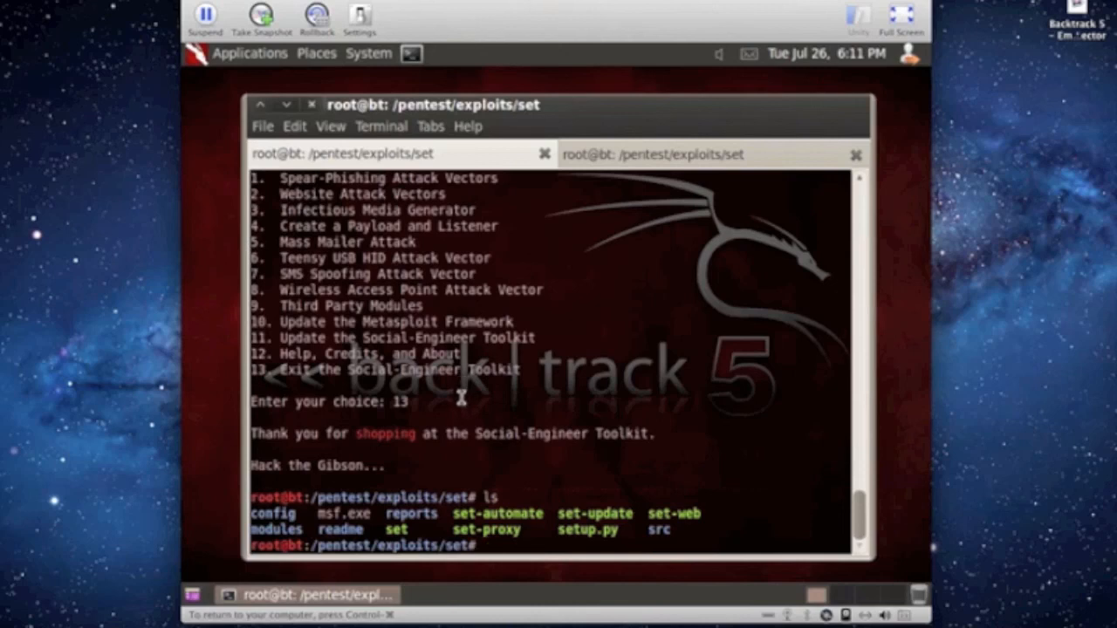